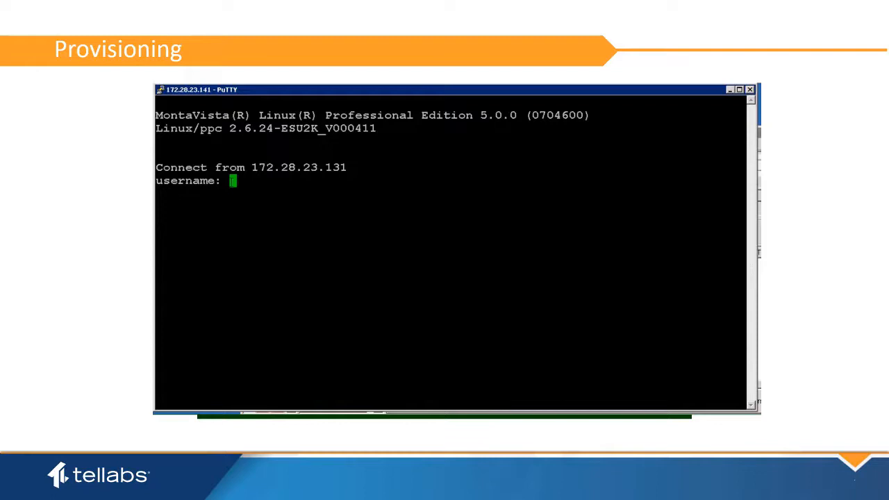
- Log in to the ESU card as admin and set a new password at the expired-password prompts
type("admin")
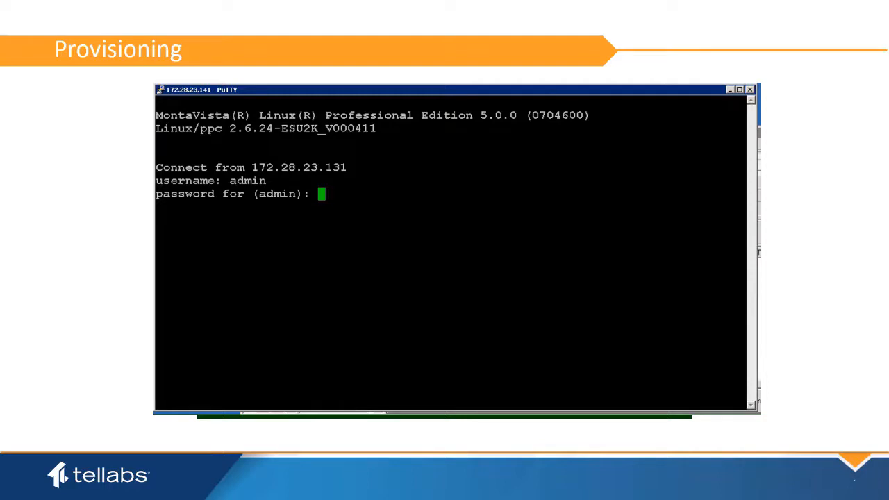
key("Enter")
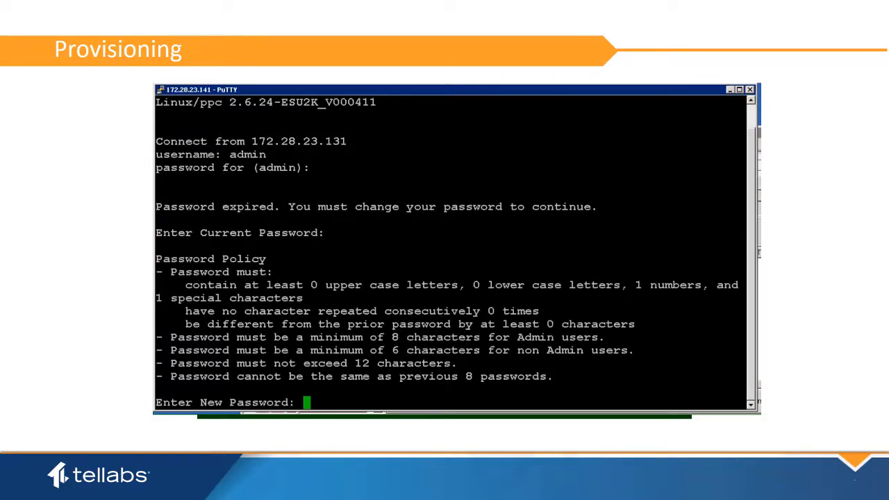
key("Enter")
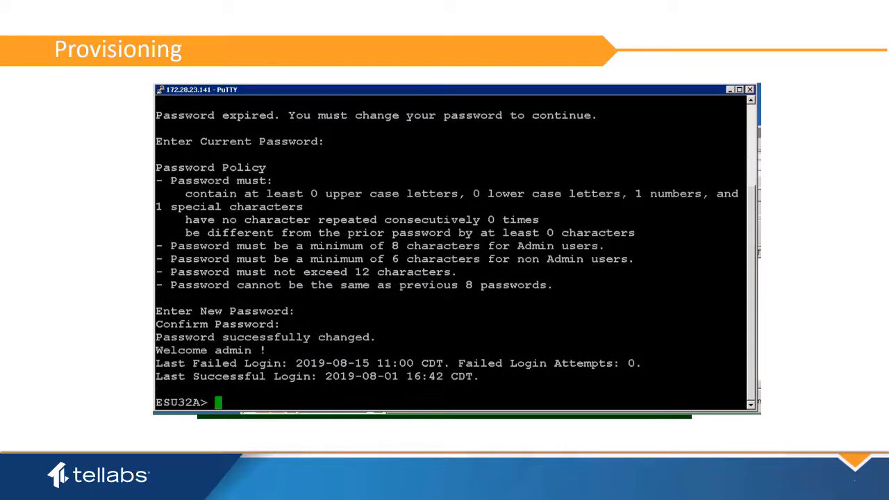
- Run 'wiz em tn run' at the ESU32A prompt to launch the turnup wizard
type("wi")
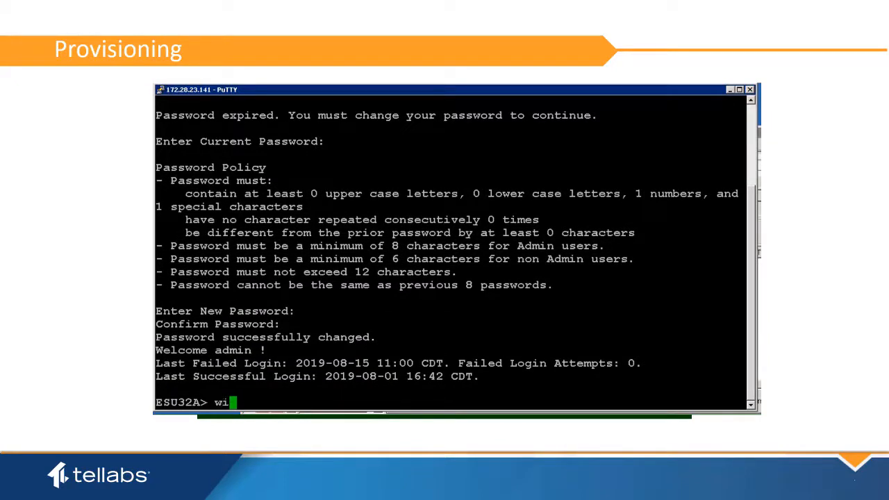
type("z")
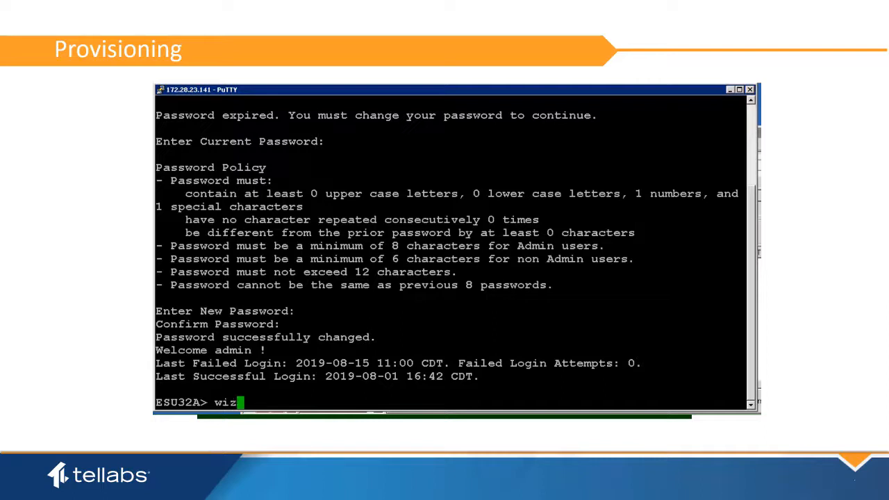
type("em")
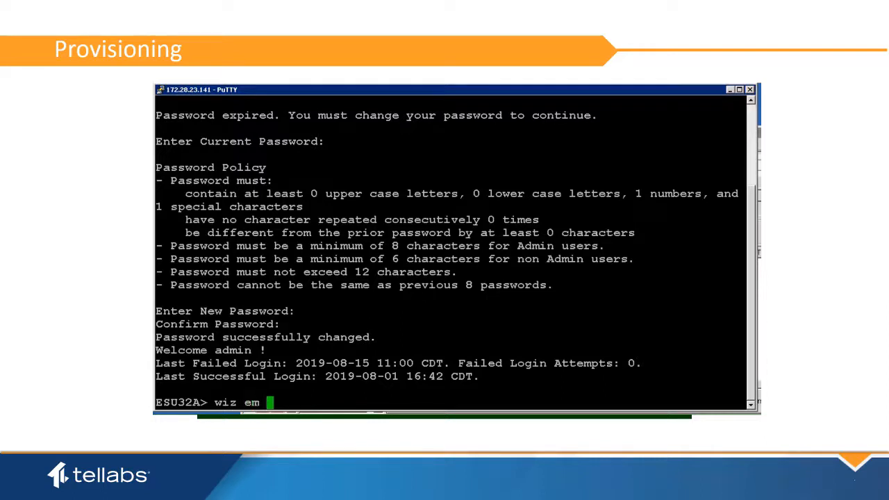
type("tn run")
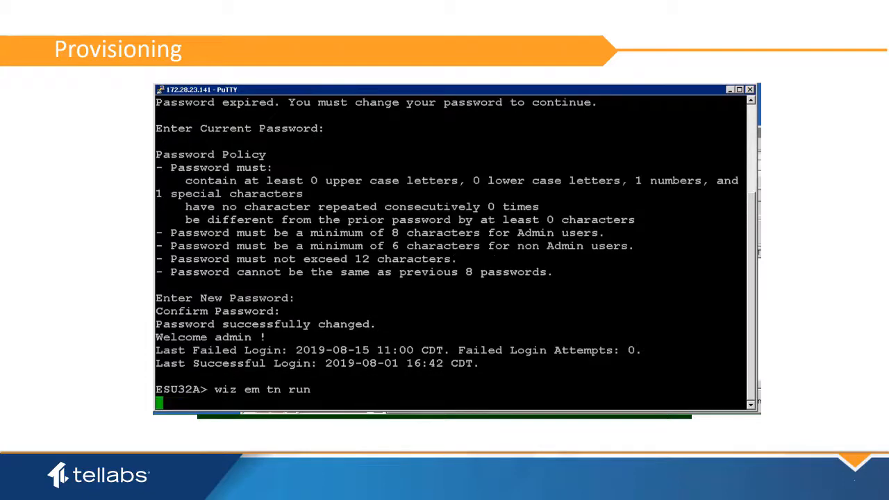
key("Return")
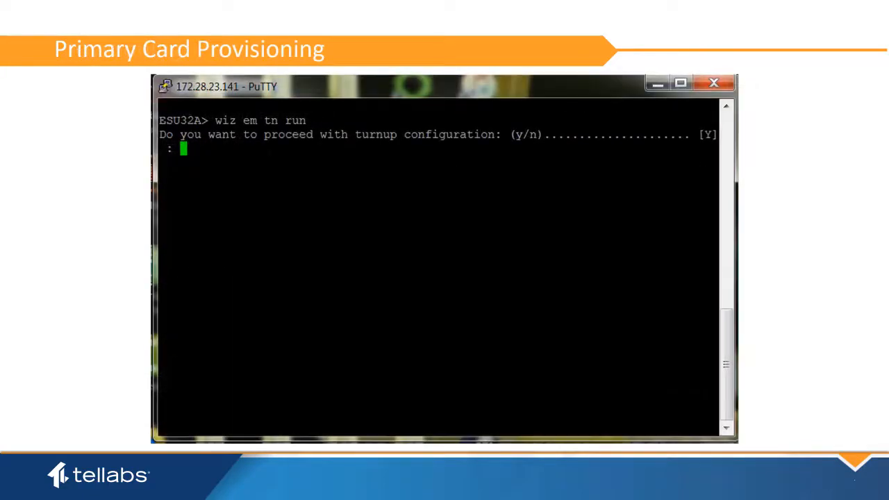
- Answer the wizard: proceed, 2 cards, 1 uplink NET1 at 1G, LACP off, tagged traffic
type("y")
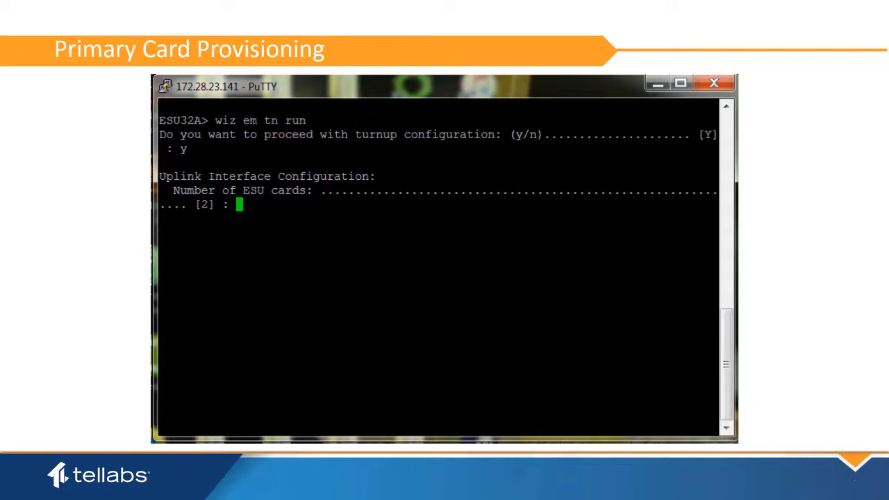
type("2")
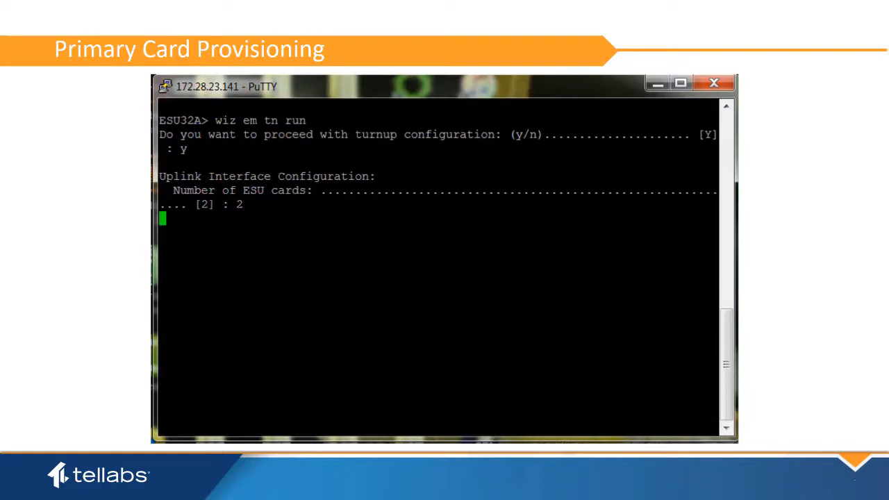
key("enter")
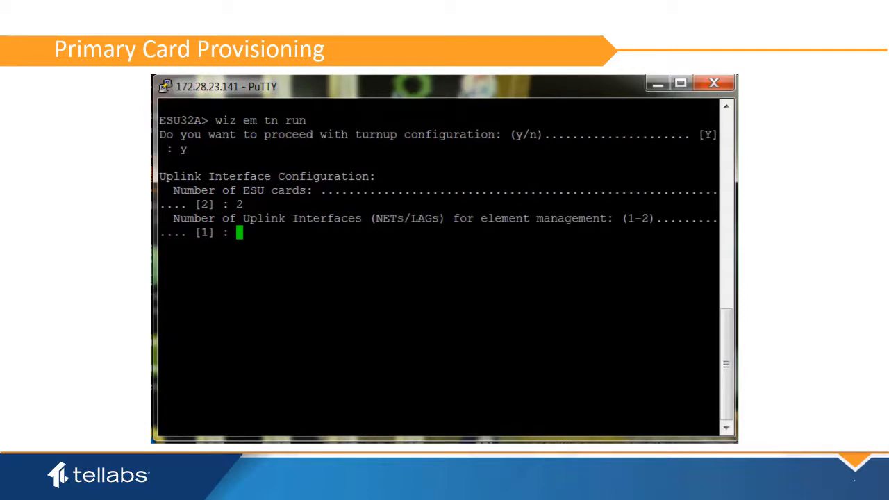
type("1")
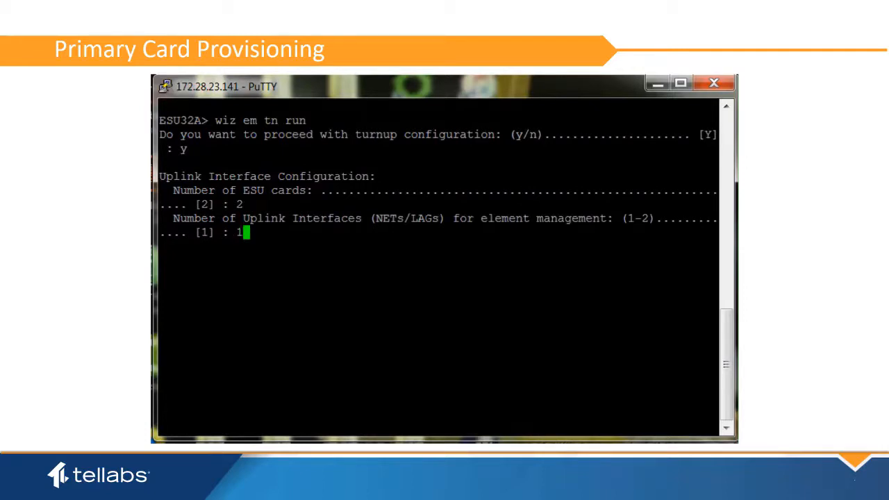
key("enter")
type("NET")
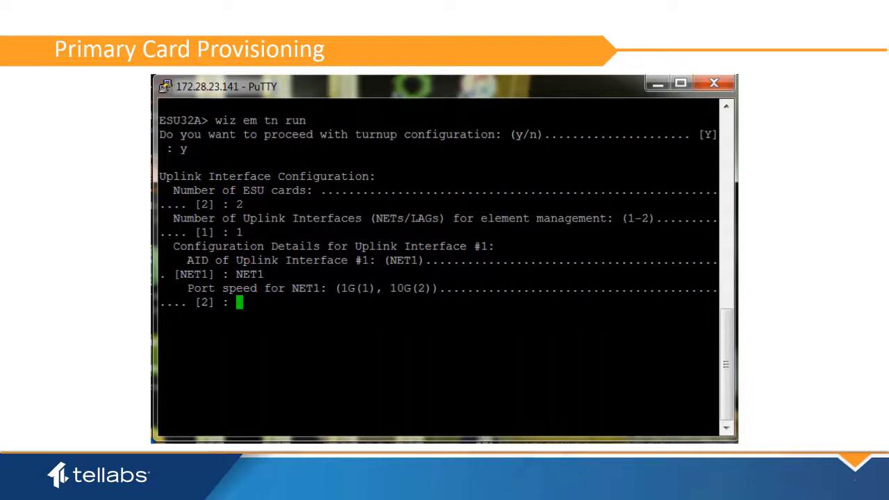
type("1")
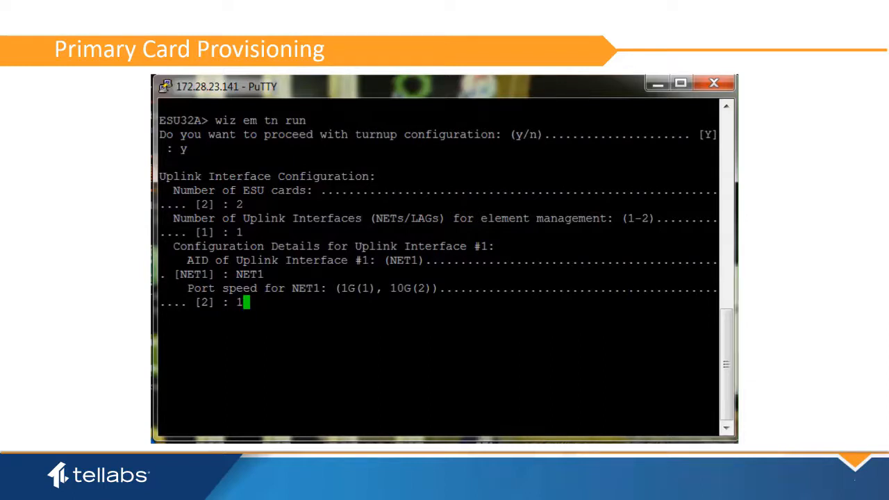
key("enter")
type("2")
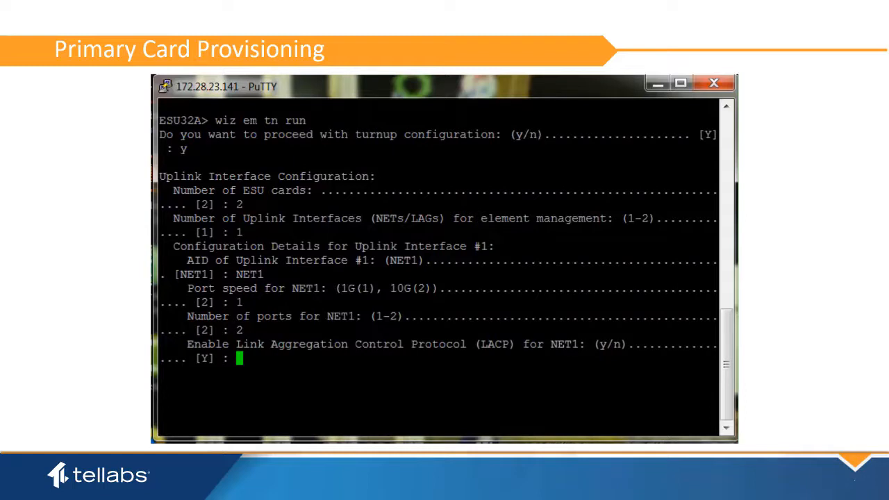
type("n")
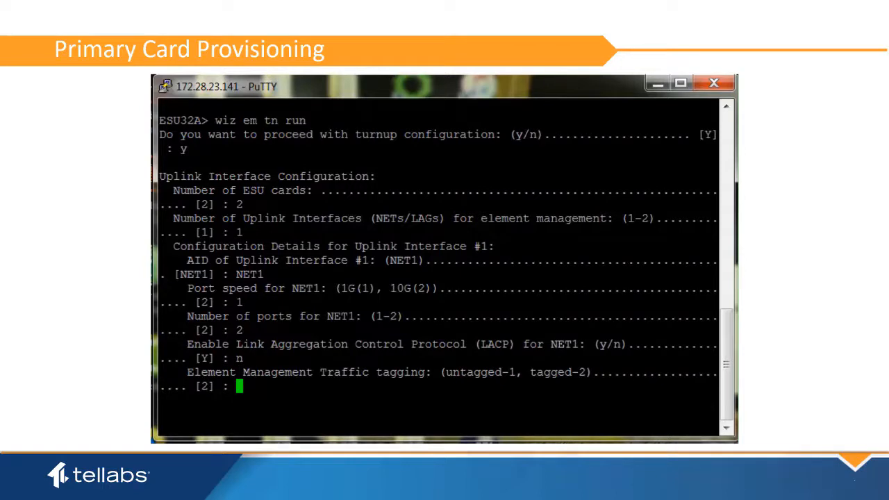
type("2")
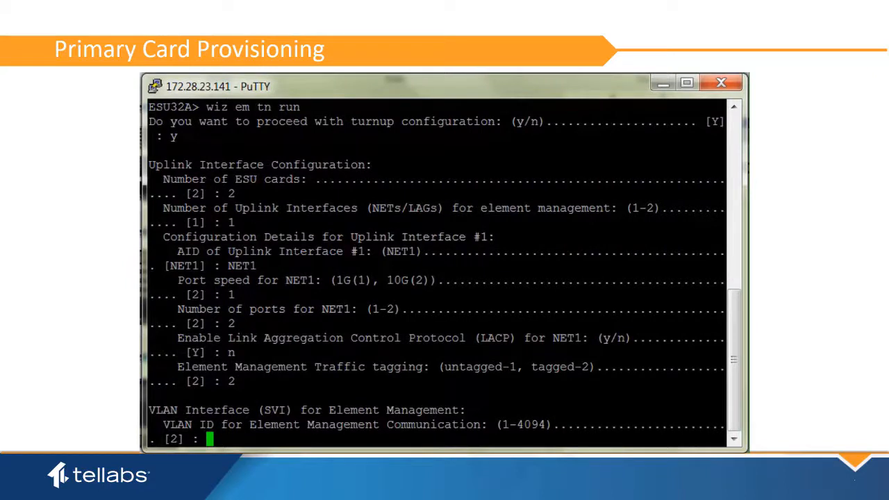
- Enter VLAN ID 2 and IP stack type 1 (IPv4) in the wizard
type("2")
type("7")
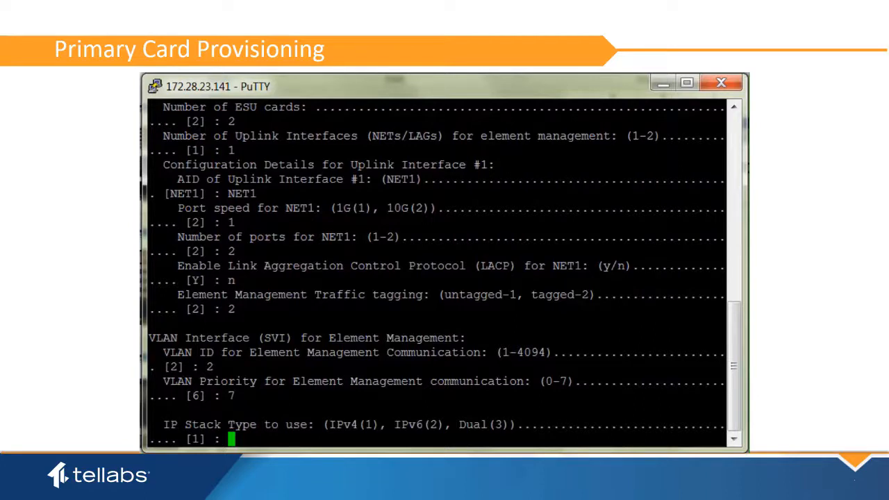
type("1")
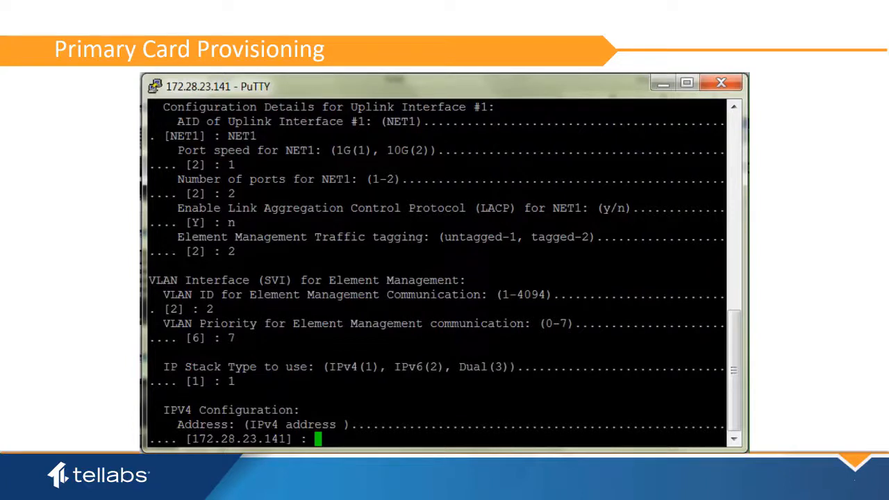
- Enter IPv4 address 172.28.23.141, mask 255.255.255.0 and gateway 172.28.23.129
type("172.28.23.141")
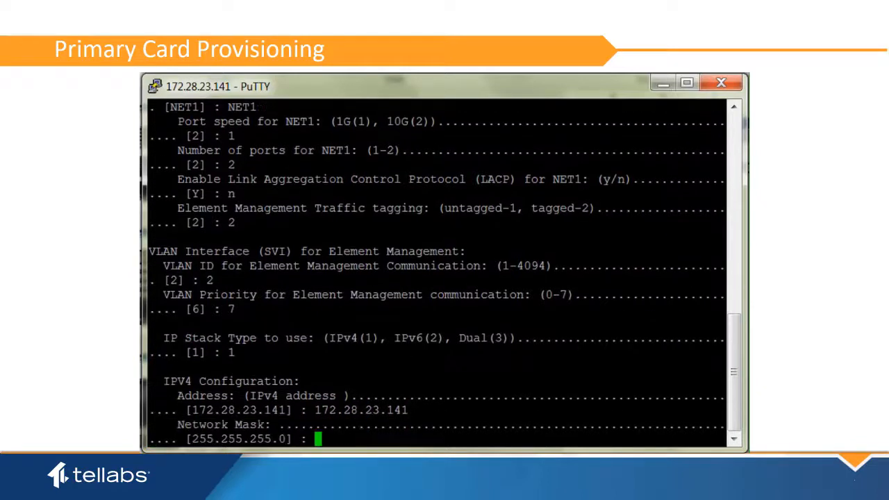
type("255.255.255.0")
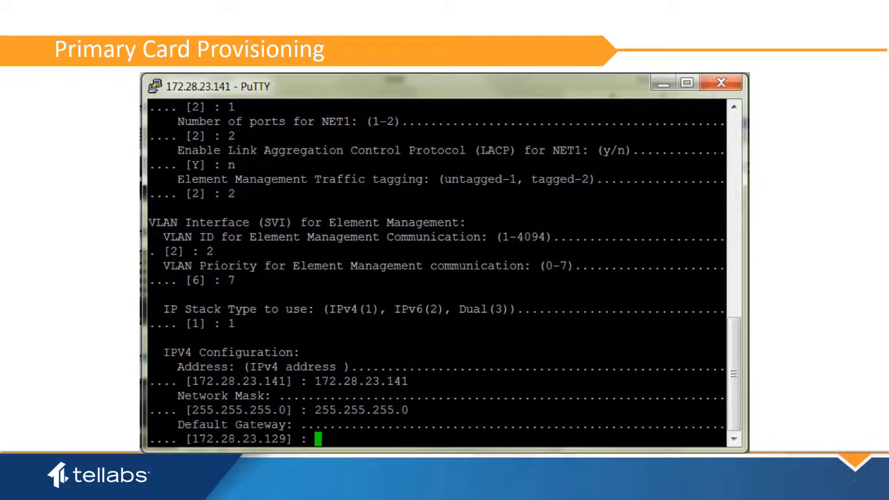
type("172.2")
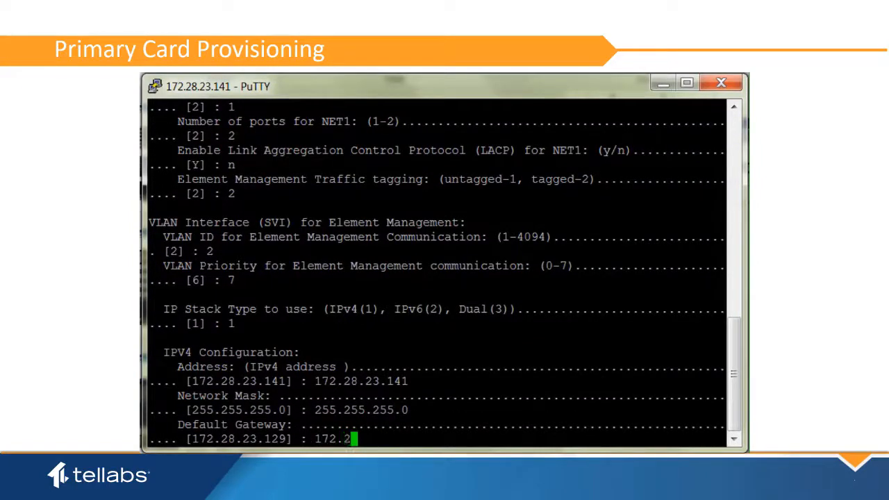
type("8.23.1")
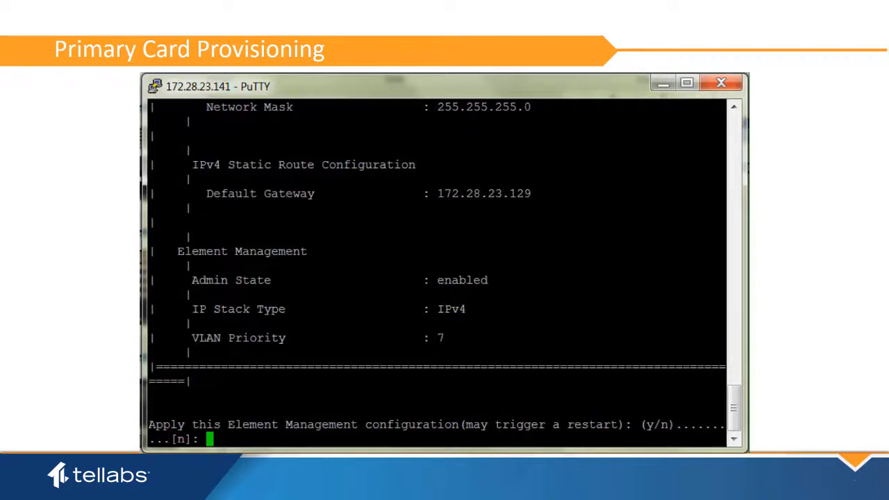
- Answer y to apply the element management configuration
type("y")
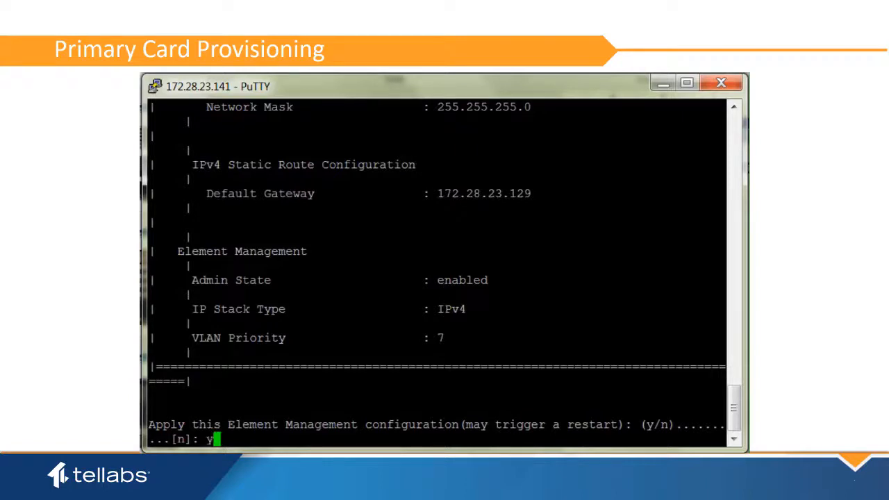
key("Return")
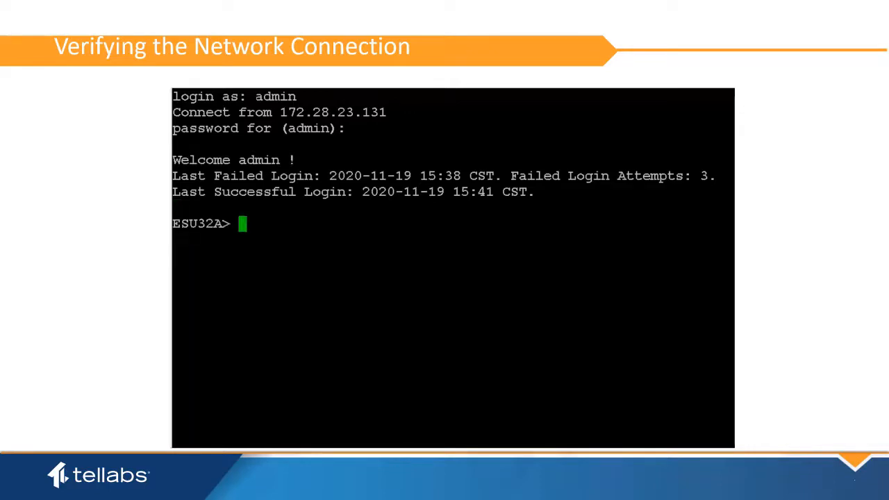
- Type a ping command toward 172.28.2 at the ESU32A prompt
type("ping 1")
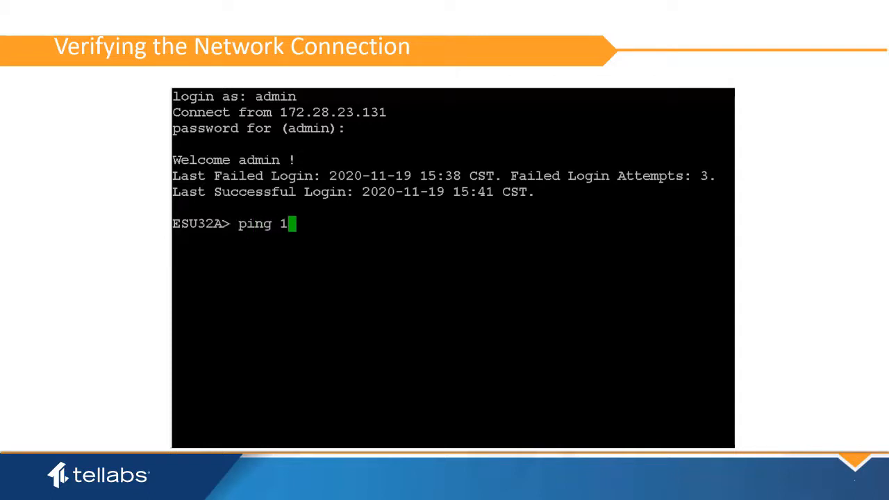
type("72.28.2")
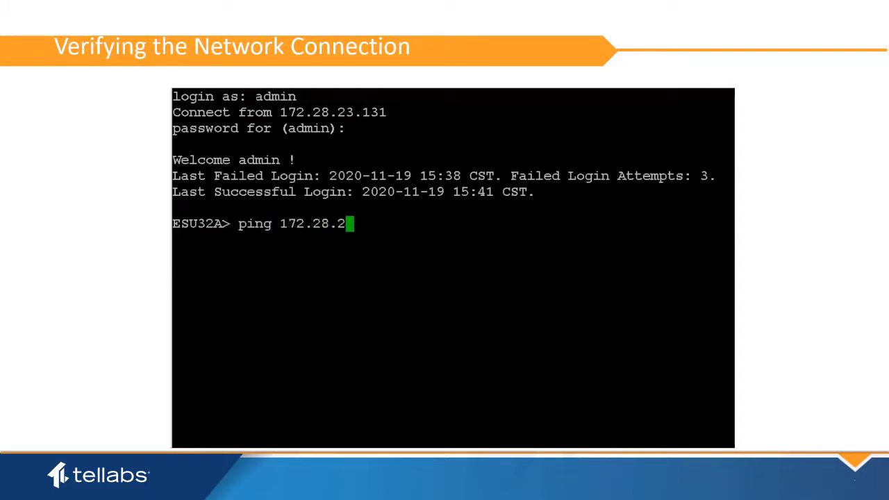